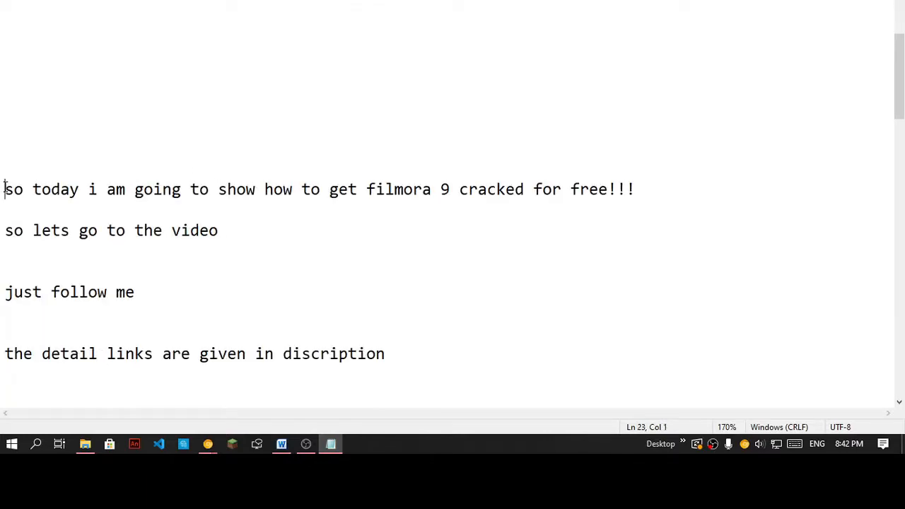
Highlight the opening lines of the notes.
left_click_drag(5, 188, 497, 188)
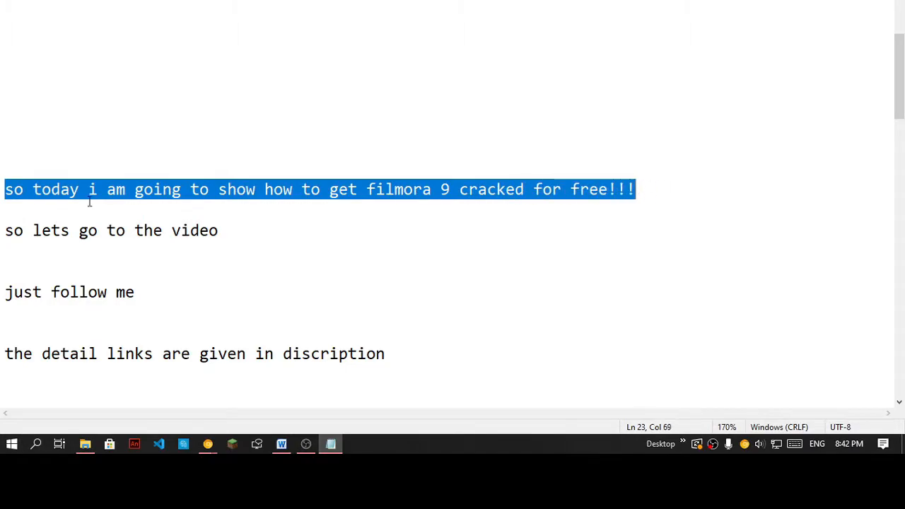
left_click(5, 292)
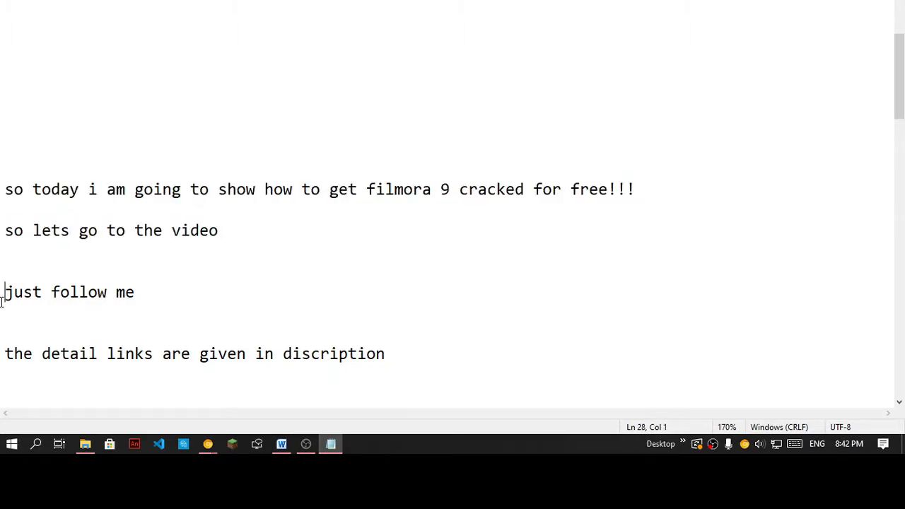
left_click_drag(4, 354, 329, 353)
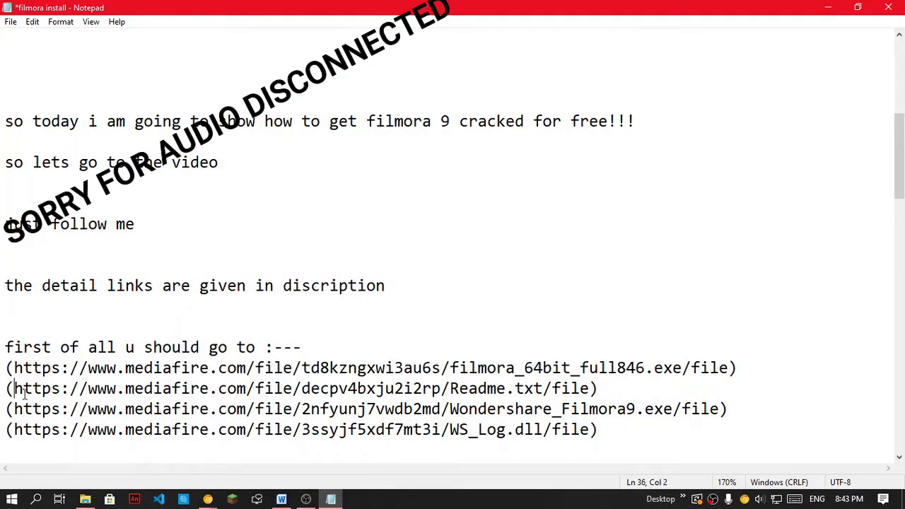
Open the Readme and WS_Log.dll MediaFire links in new Chrome tabs.
left_click_drag(16, 388, 588, 388)
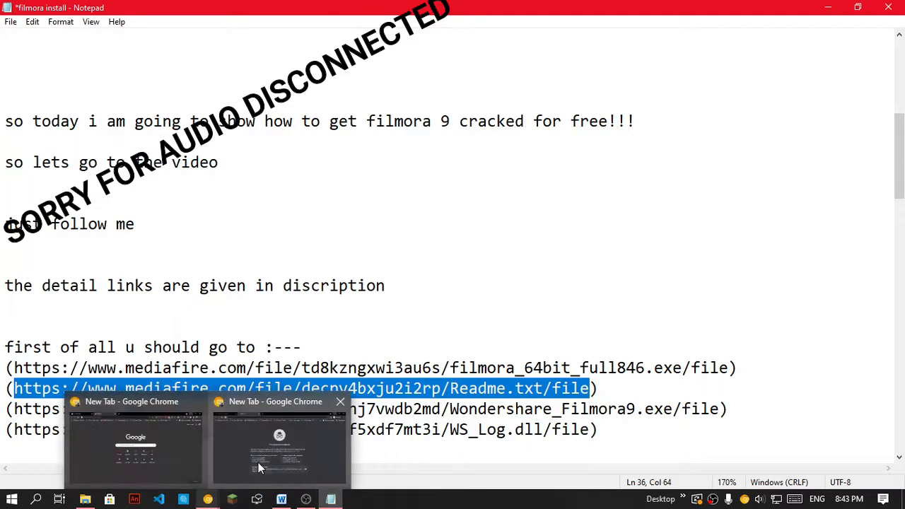
left_click(279, 442)
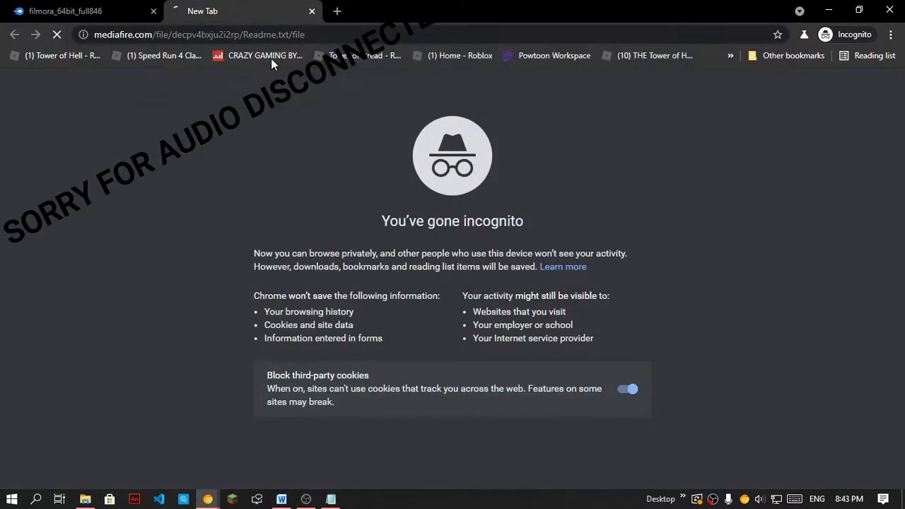
left_click(336, 11)
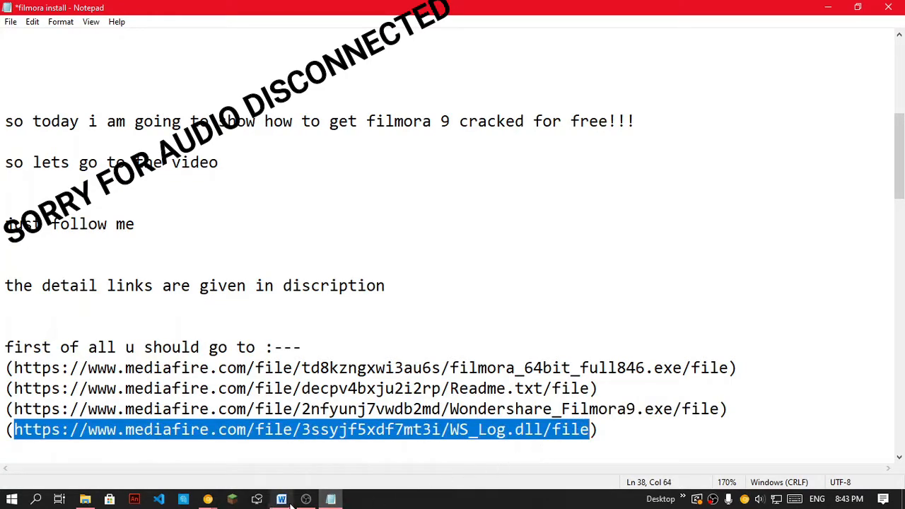
left_click(207, 499)
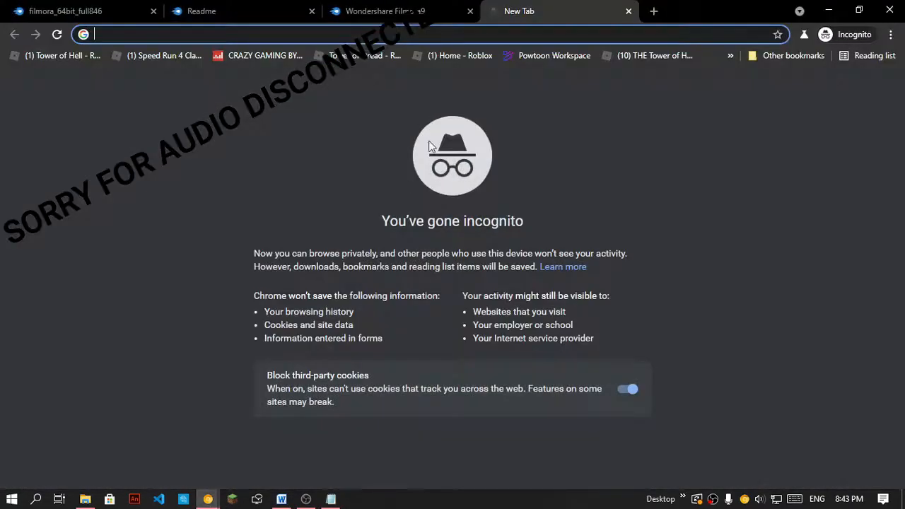
type("mediafire.com/file/3ssyjf5xdf7mt3i/WS_Log.dll/file")
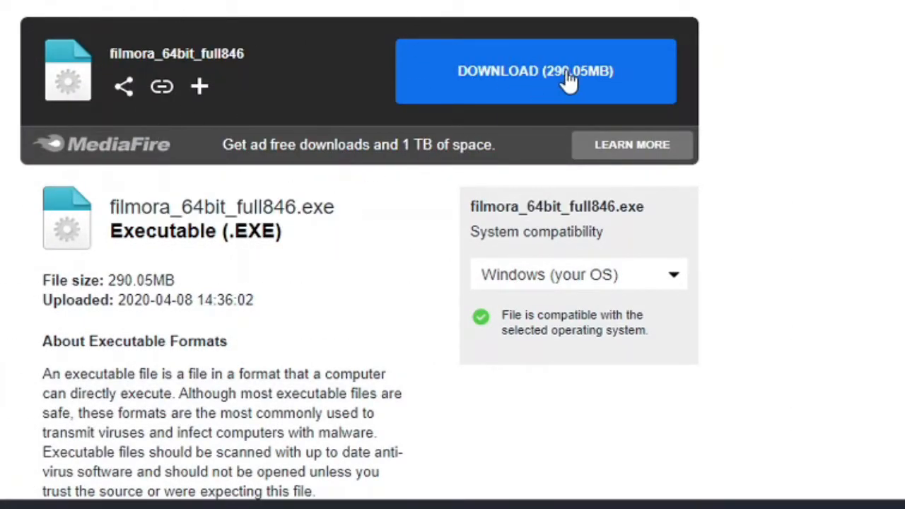
Download the filmora_64bit_full846 installer and Readme.txt from their MediaFire pages.
left_click(535, 70)
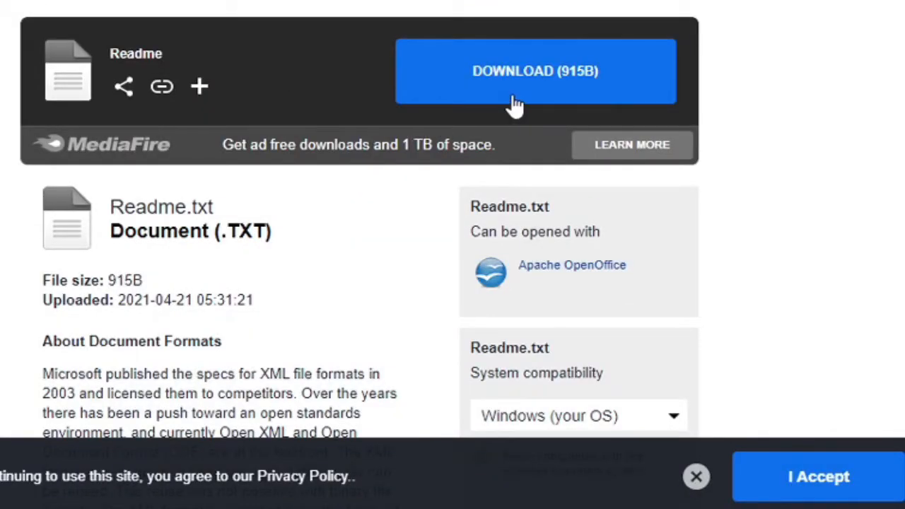
left_click(535, 71)
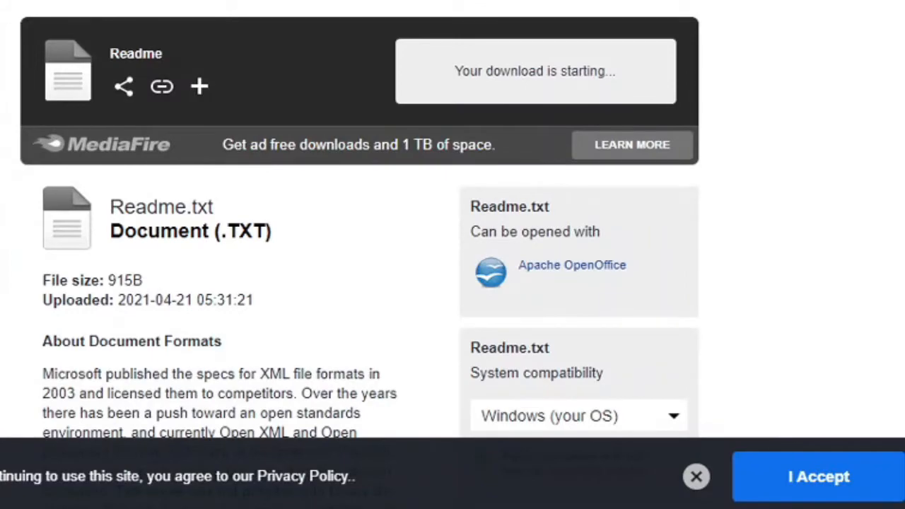
mouse_move(353, 244)
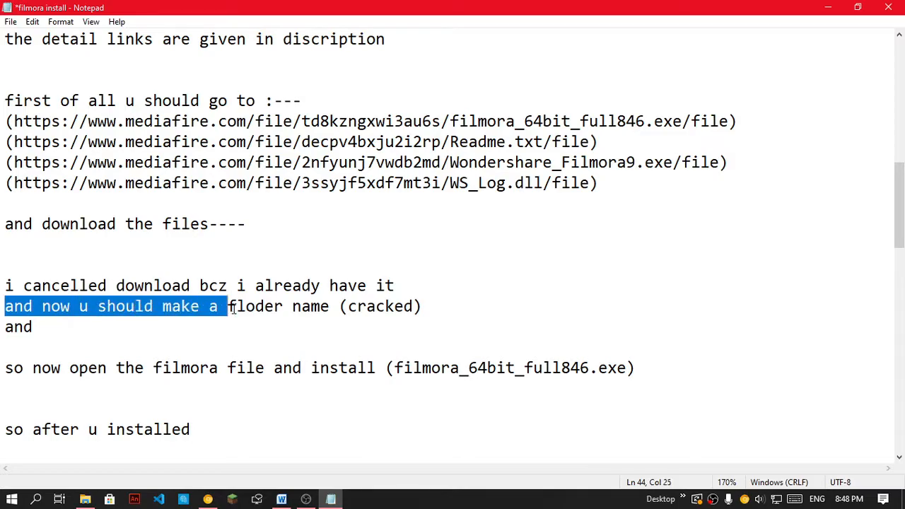
Browse from Documents to Local Disk (D:), opening the Wondershare Filmora folder and its Crack folder.
left_click(473, 310)
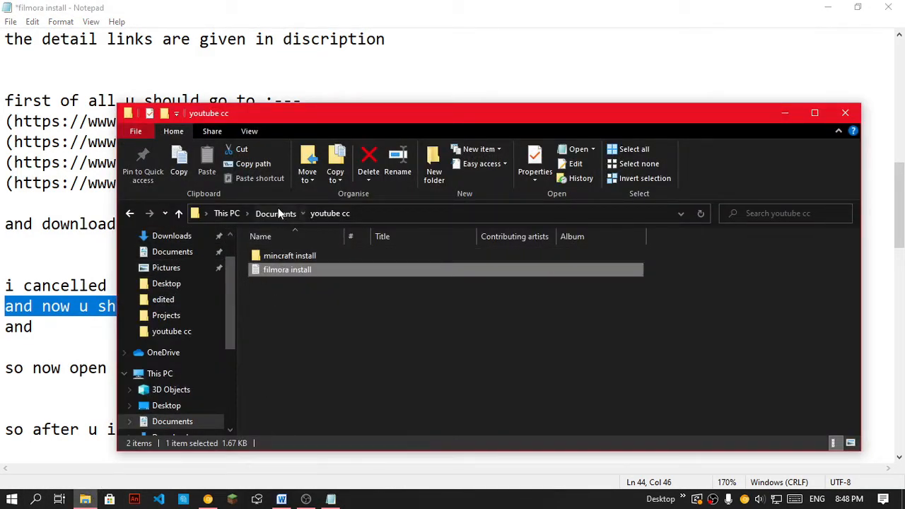
left_click(275, 212)
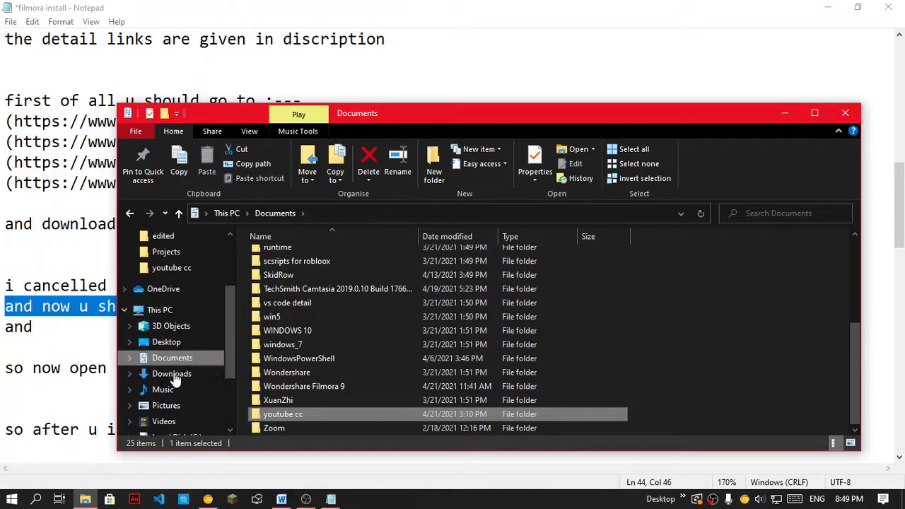
left_click(177, 363)
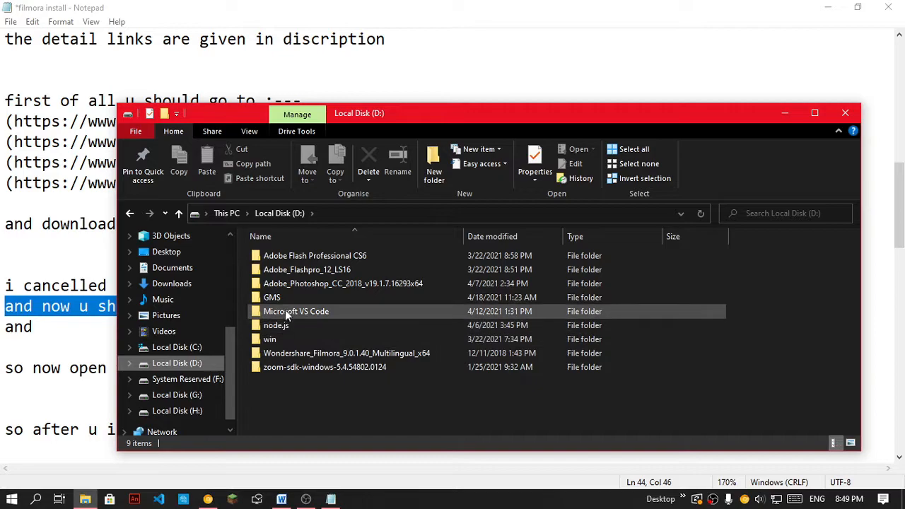
left_click(347, 353)
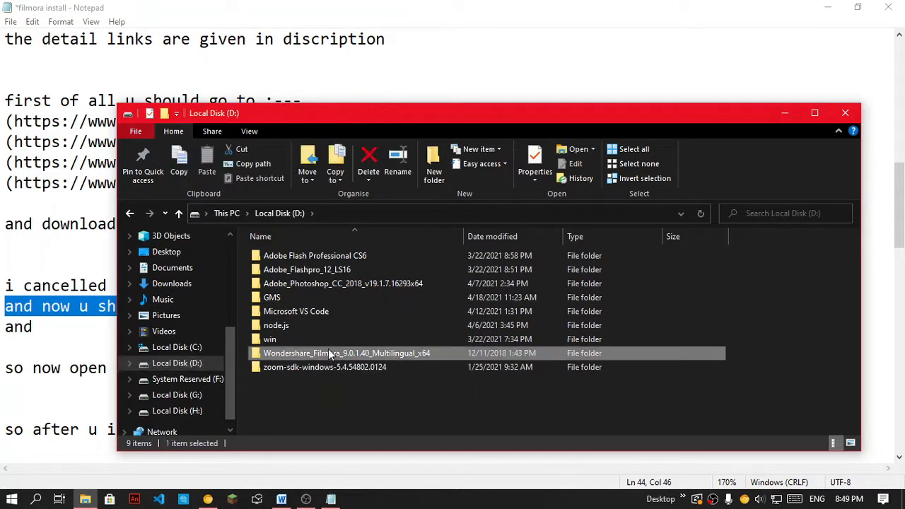
double_click(346, 352)
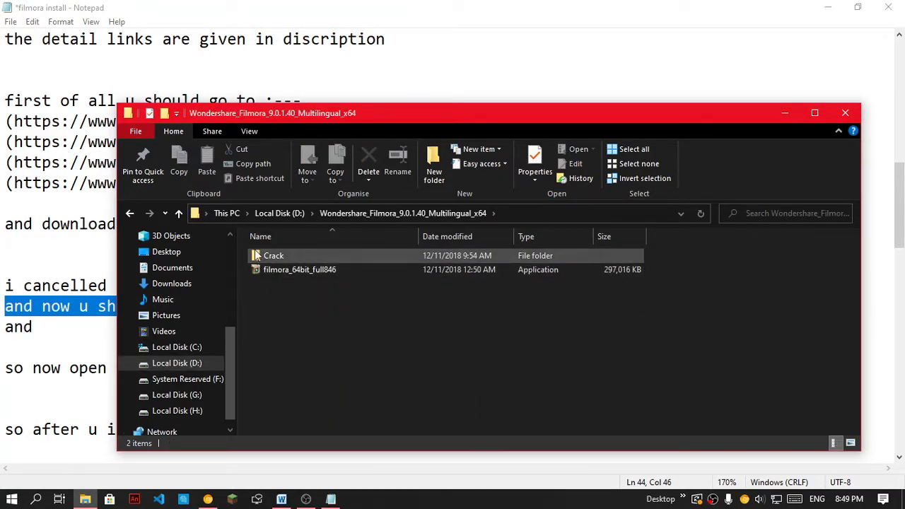
double_click(273, 255)
type("paste the three files there")
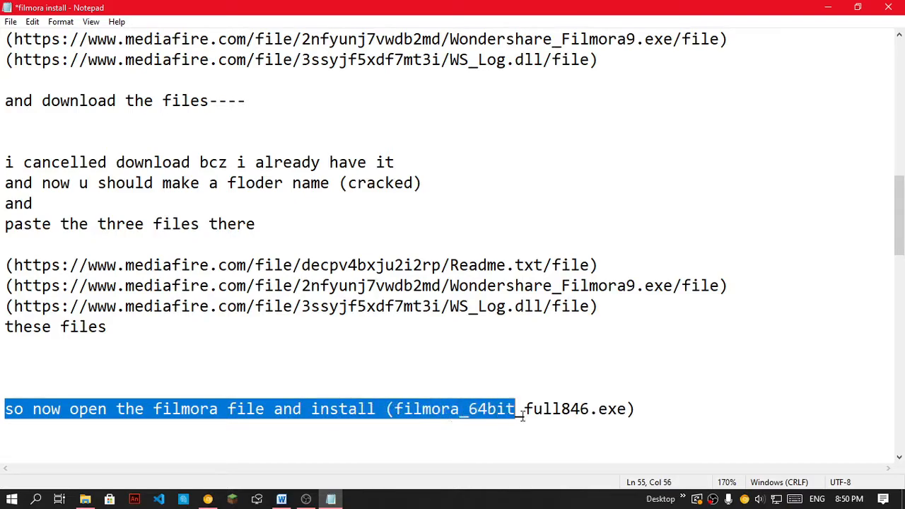
Launch filmora_64bit_full846 in English and answer the existing-version setup prompt.
left_click_drag(403, 409, 634, 408)
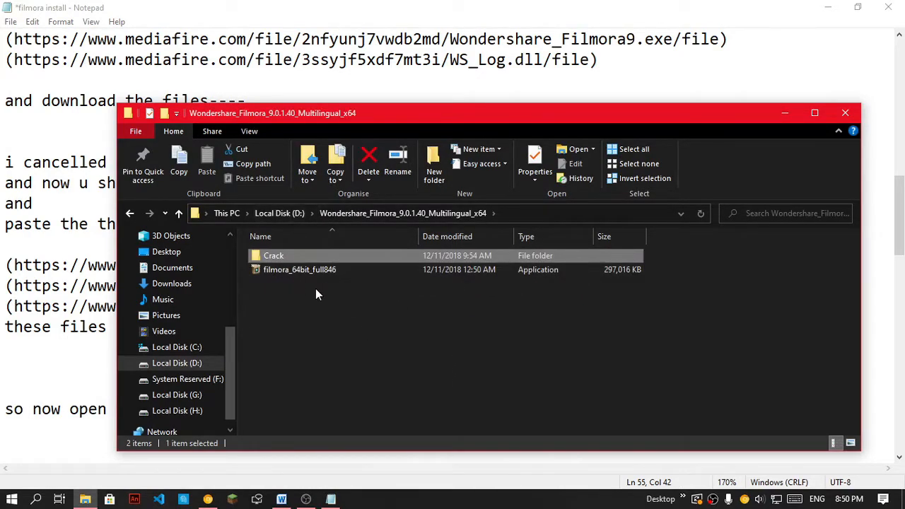
left_click(299, 269)
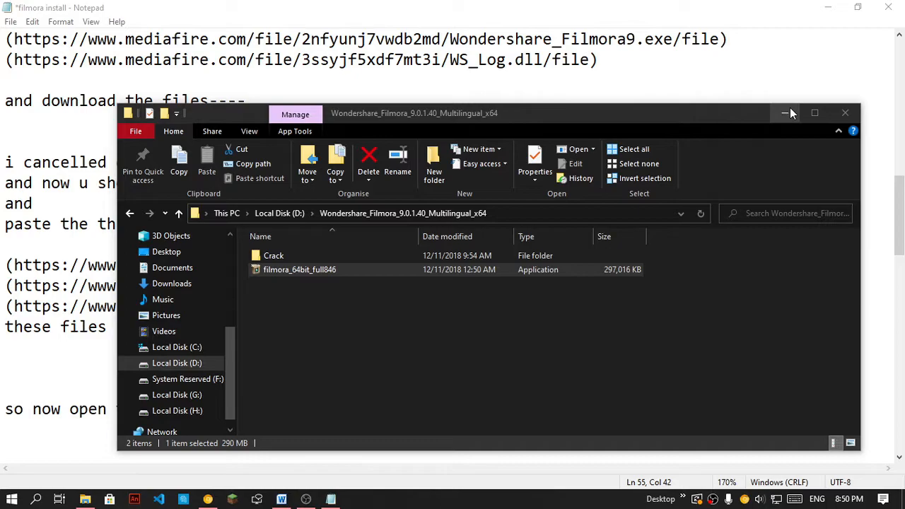
mouse_move(785, 114)
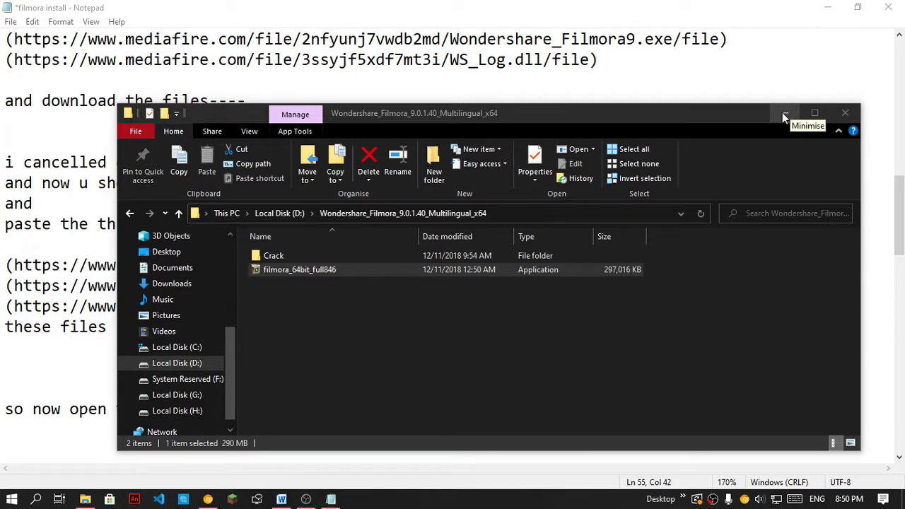
double_click(299, 269)
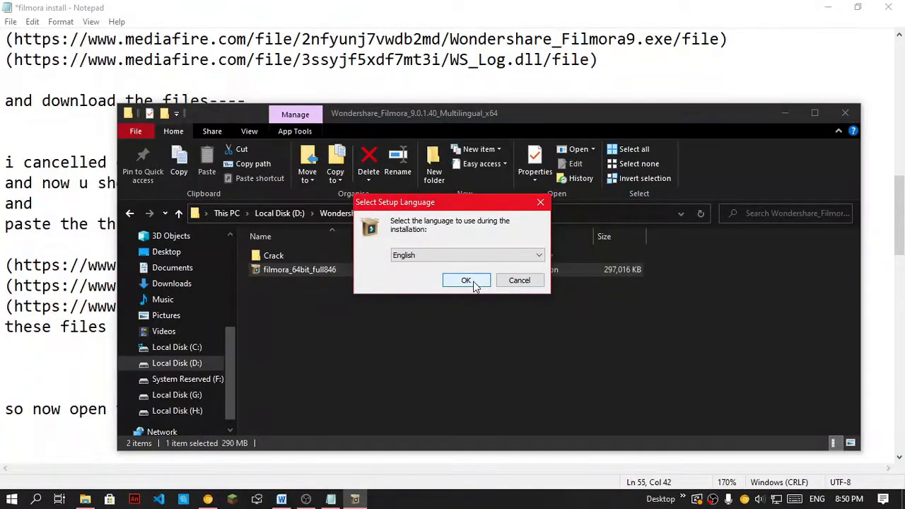
left_click(465, 280)
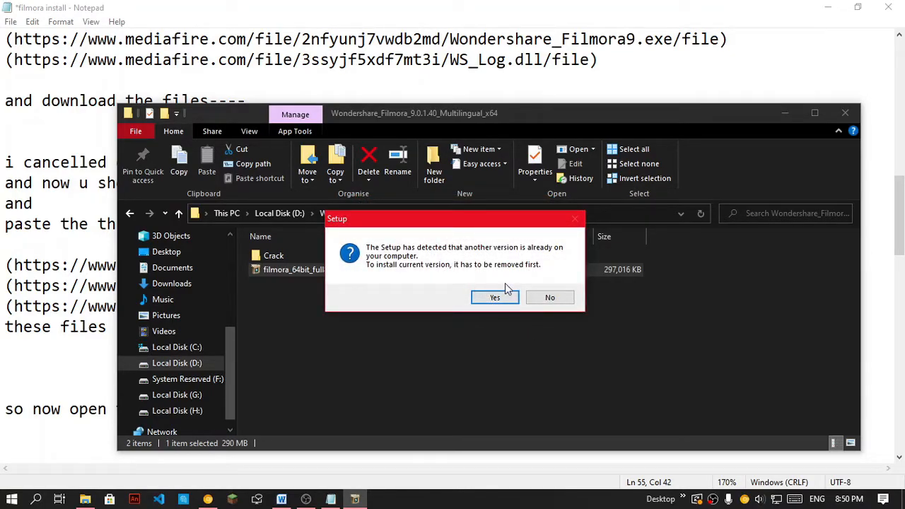
left_click(494, 297)
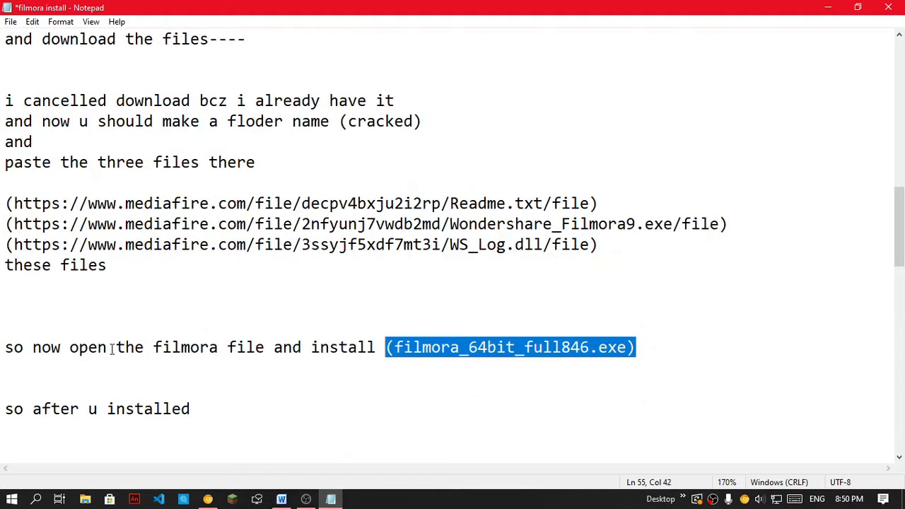
Note Filmora is already installed, disable the Ethernet adapter, and highlight the next note.
type("now i can not install because i already have it..")
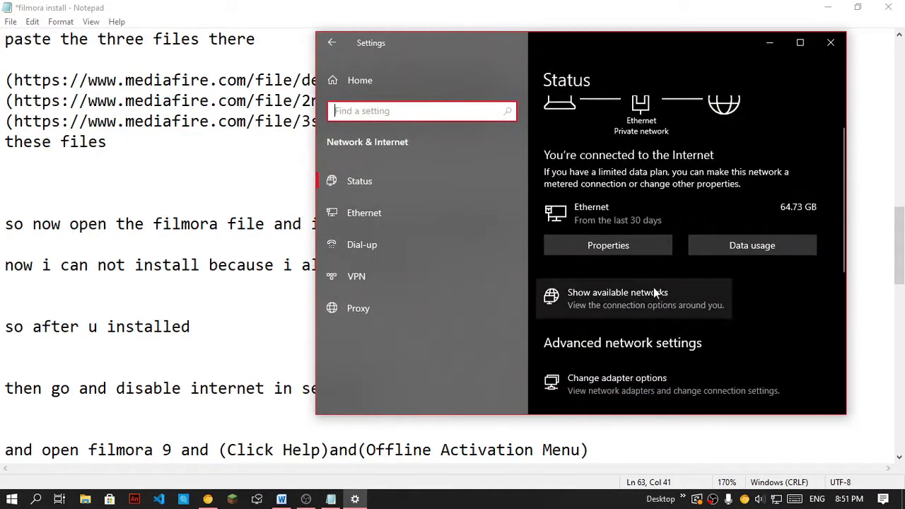
scroll("down", 3)
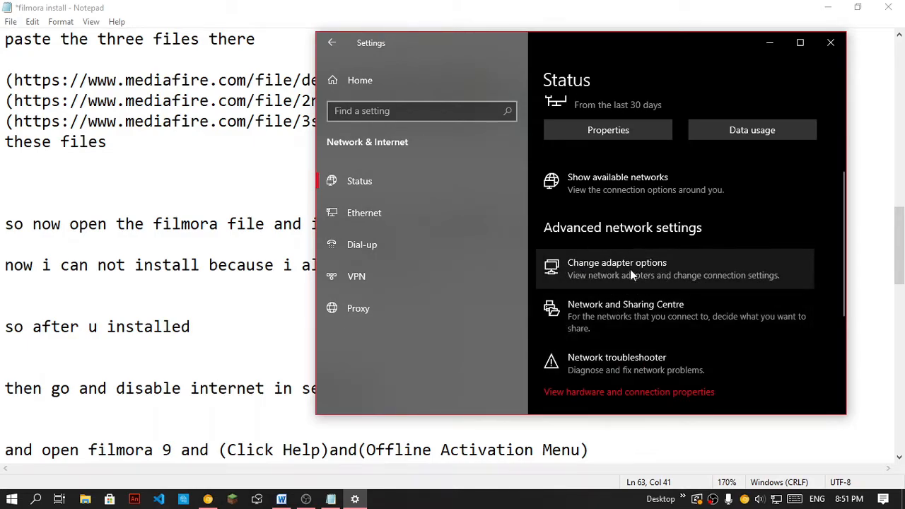
left_click(616, 262)
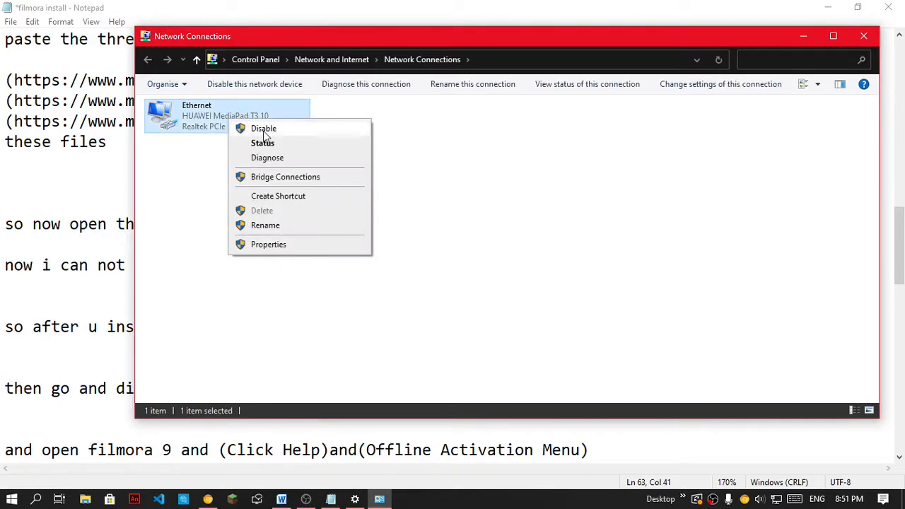
left_click(263, 128)
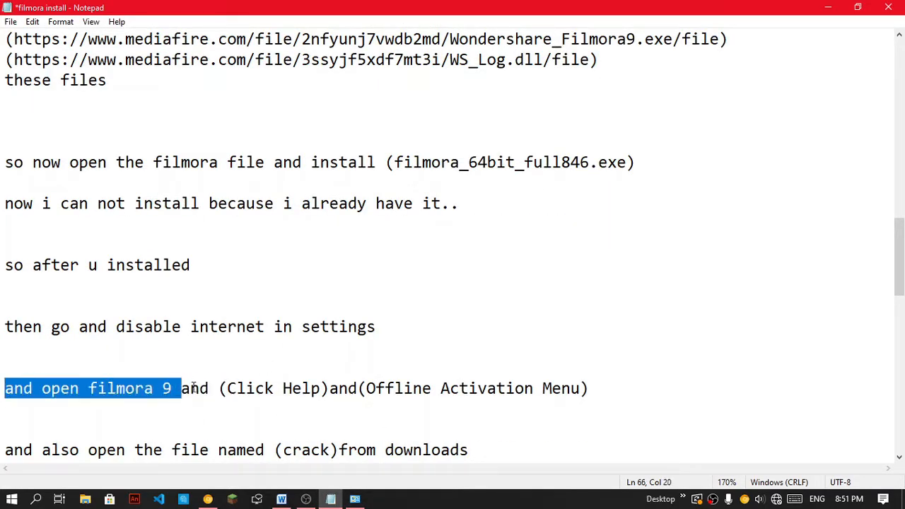
left_click_drag(180, 388, 562, 388)
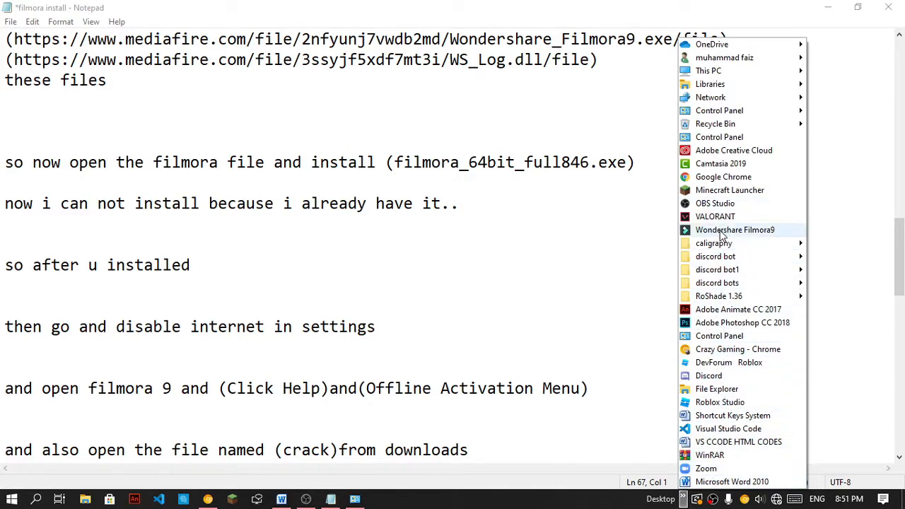
Launch Wondershare Filmora9 from the Start menu program list.
left_click(661, 283)
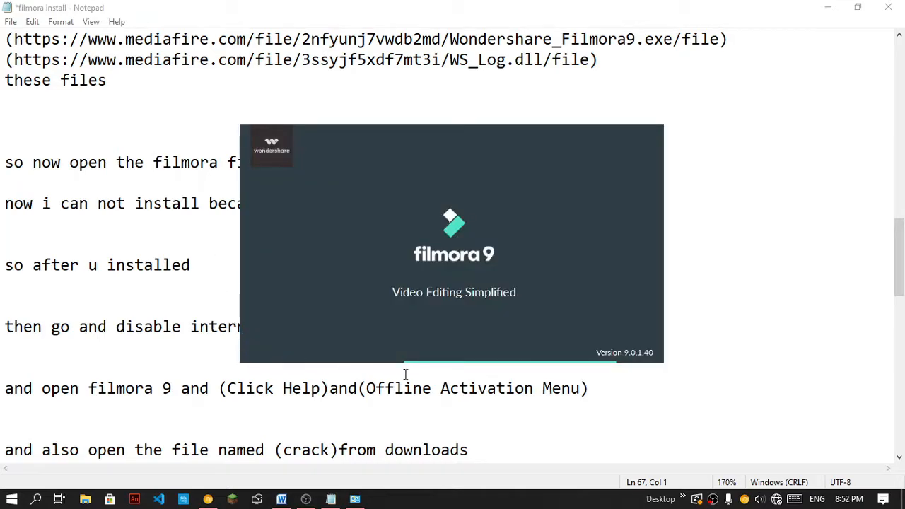
mouse_move(571, 400)
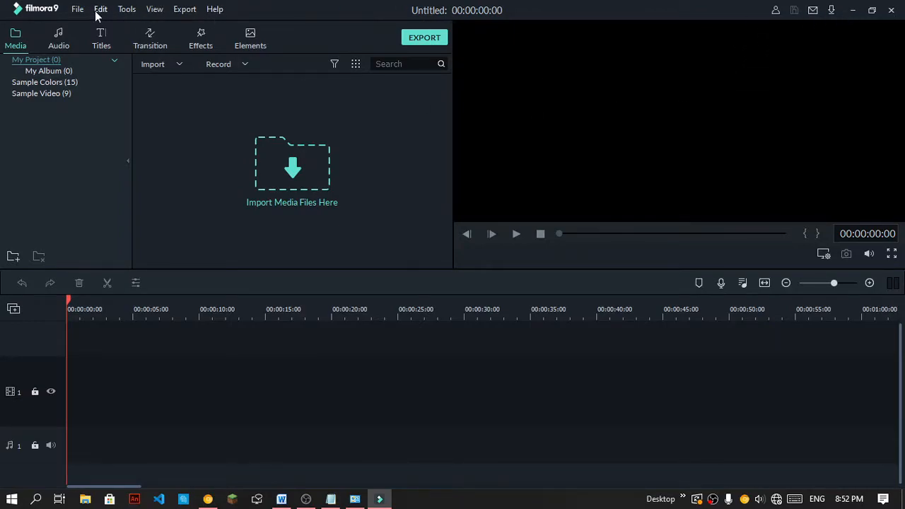
Dismiss the offline error, show Help > Offline Activation, and return to Notepad.
left_click(215, 8)
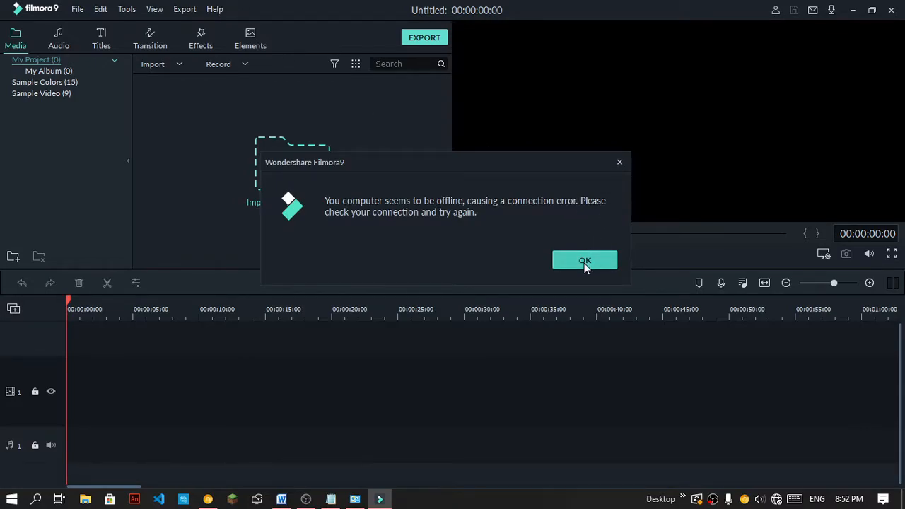
left_click(584, 260)
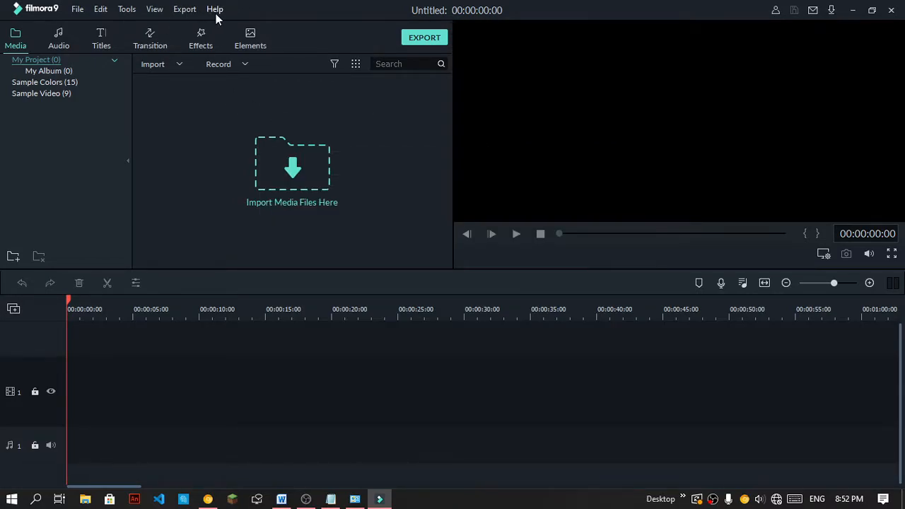
left_click(214, 8)
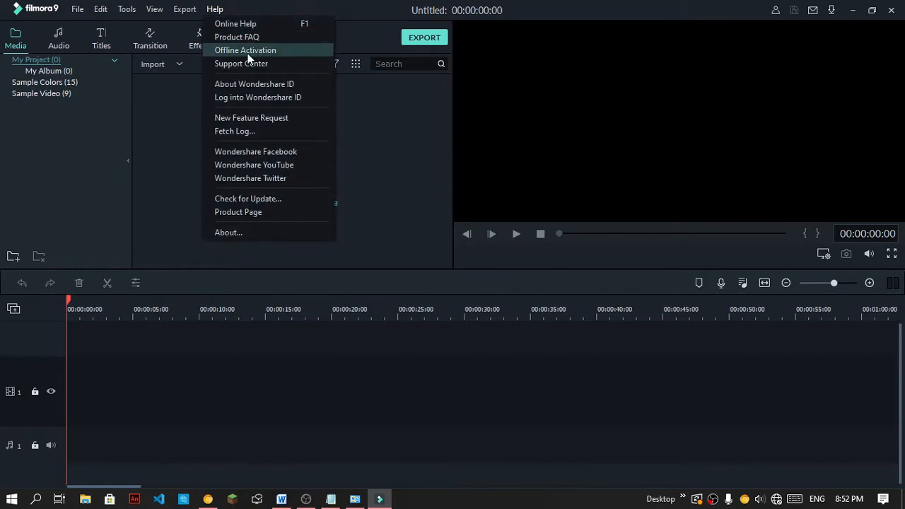
left_click(244, 49)
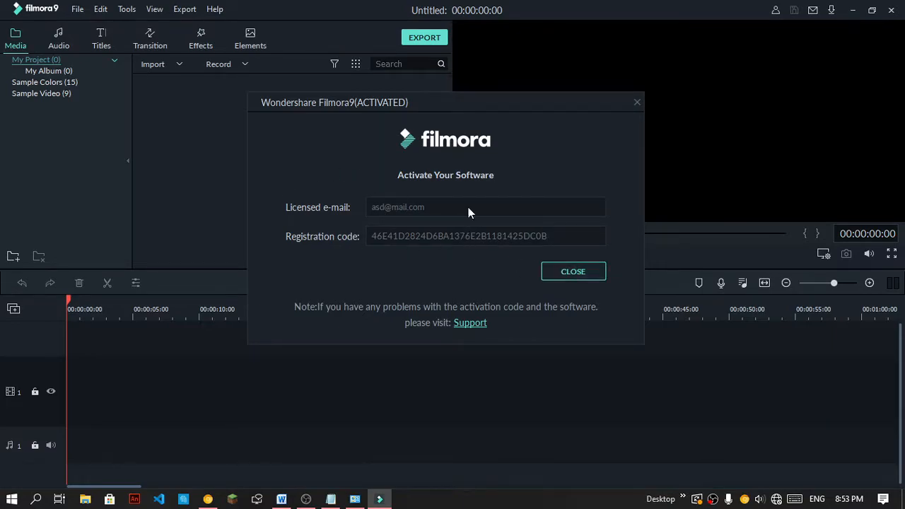
left_click(331, 500)
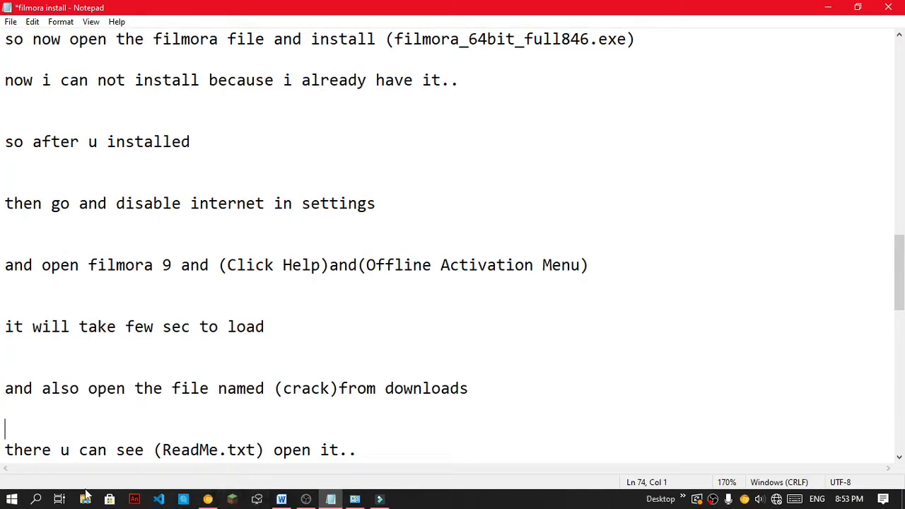
Open the Readme text document from the Downloads folder.
left_click(84, 499)
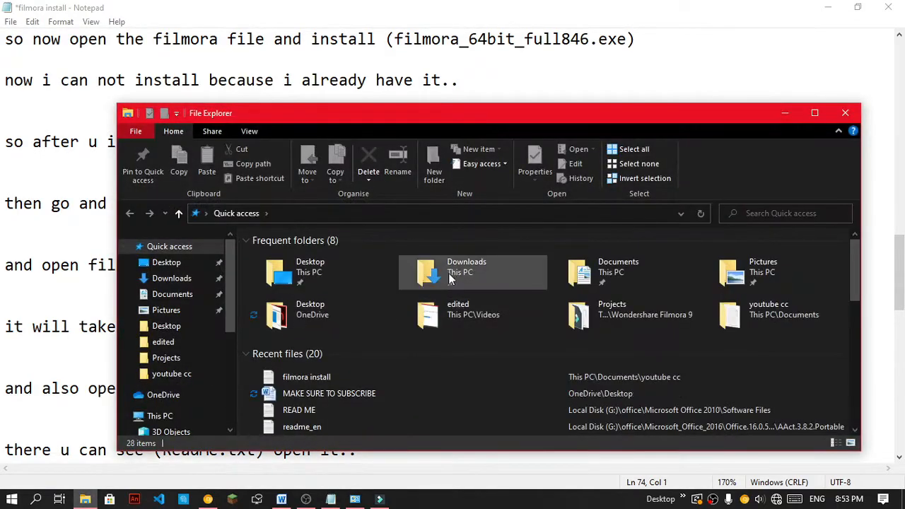
double_click(466, 272)
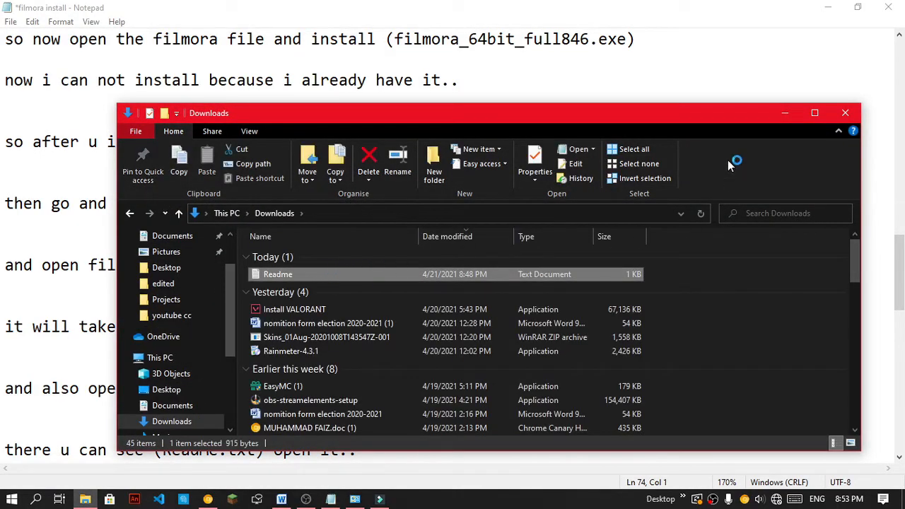
double_click(278, 273)
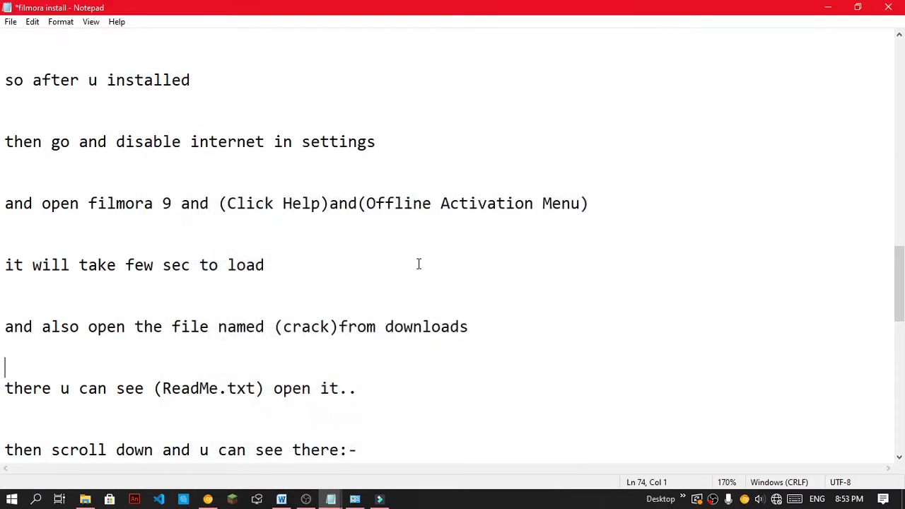
scroll("down", 3)
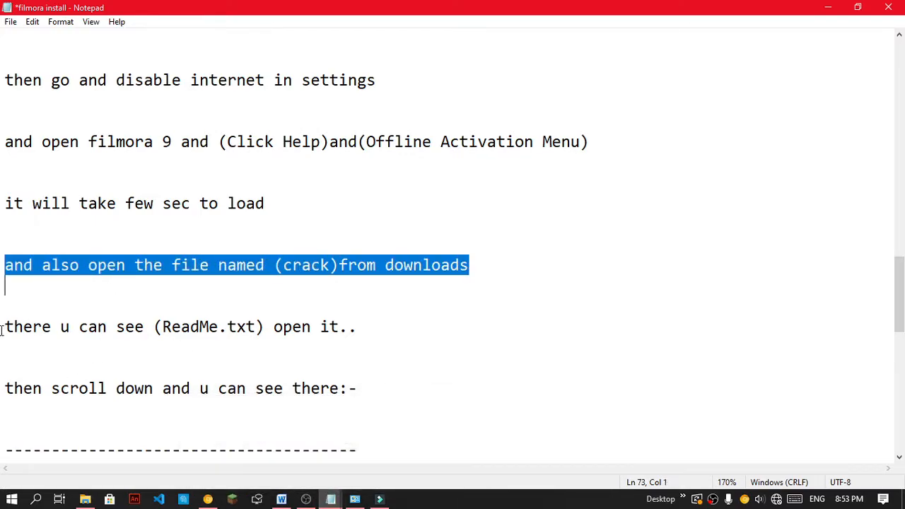
double_click(14, 388)
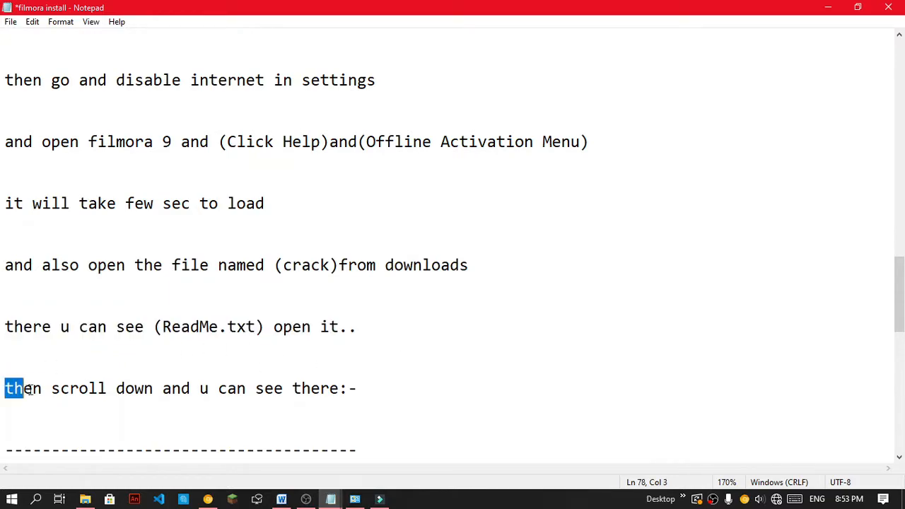
scroll("down", 3)
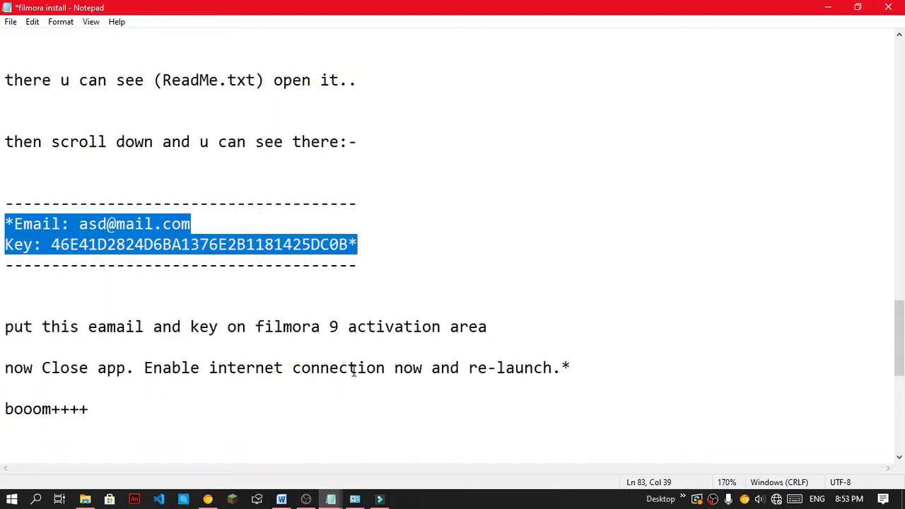
triple_click(245, 326)
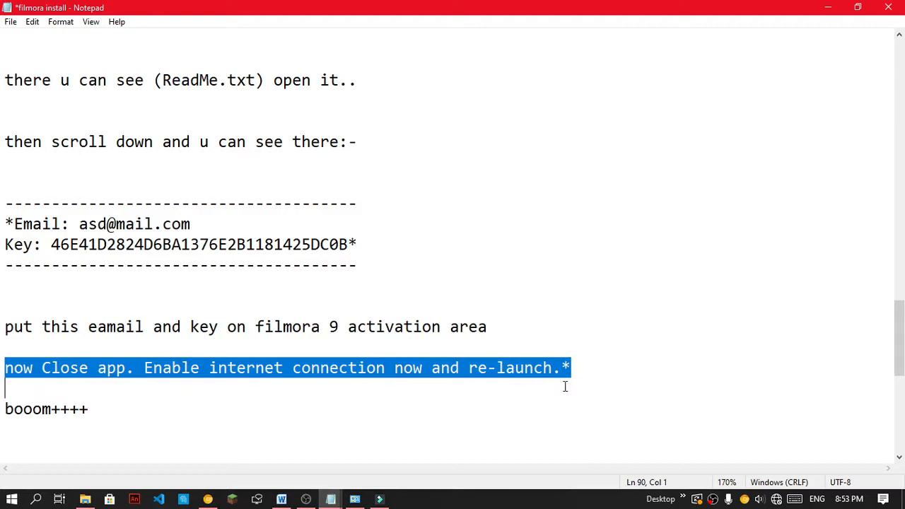
mouse_move(597, 372)
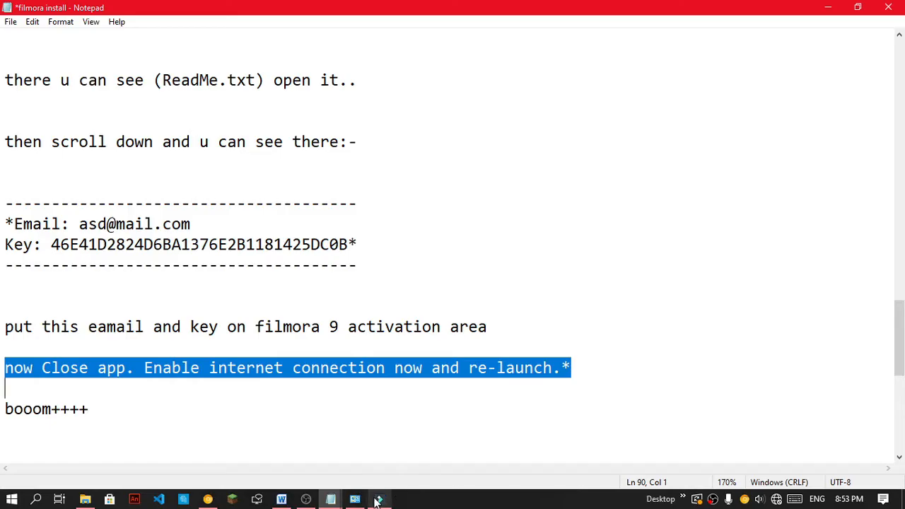
left_click(379, 499)
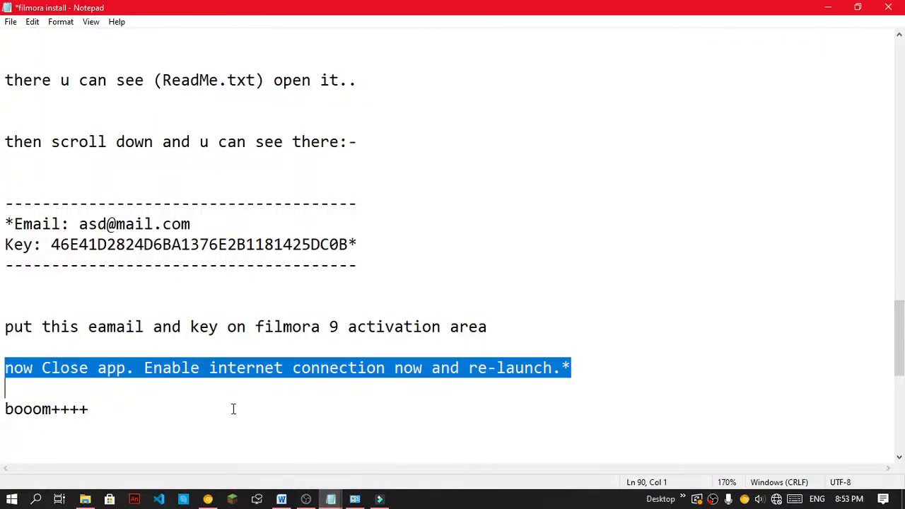
left_click(487, 326)
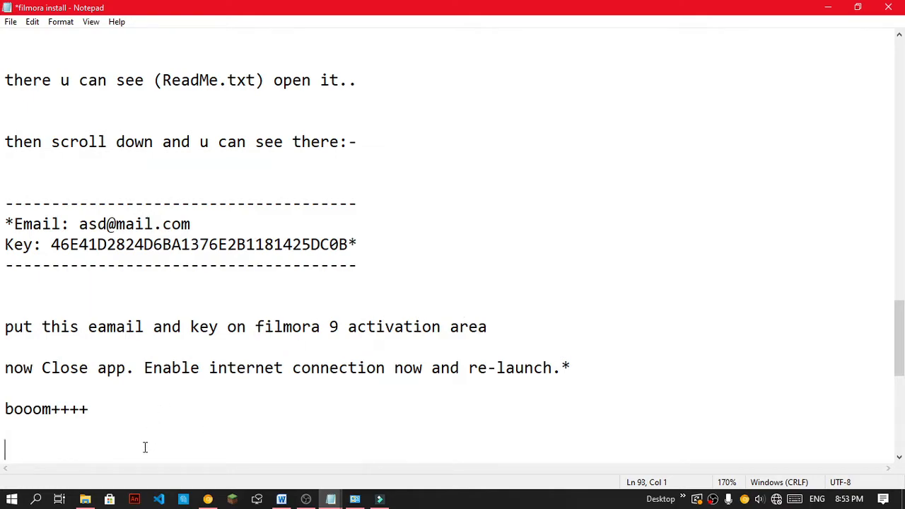
Type the 'already done' note under booom++++ and scroll down.
type("i already did this so i do not need to re")
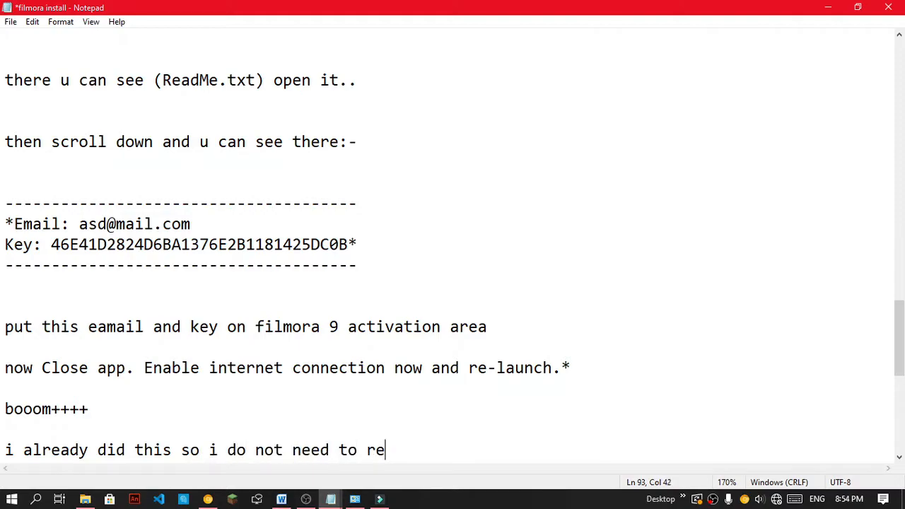
type("doo it")
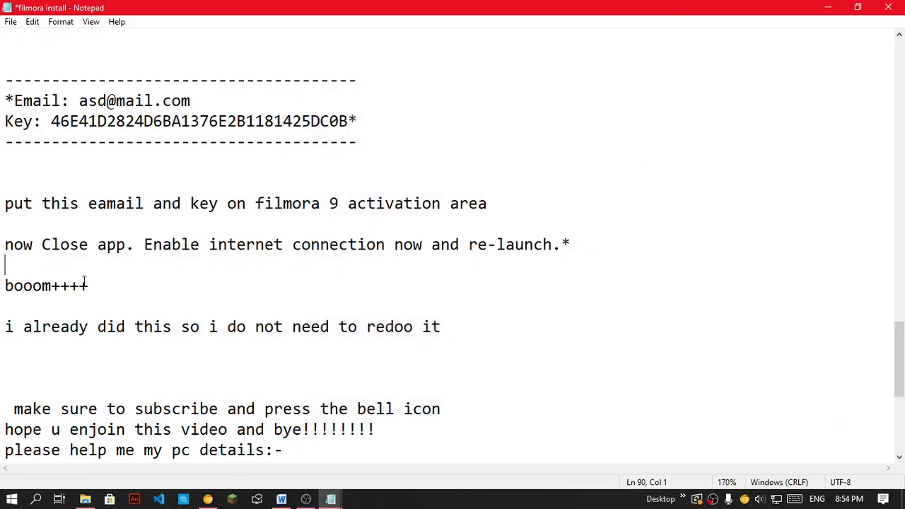
scroll("down", 3)
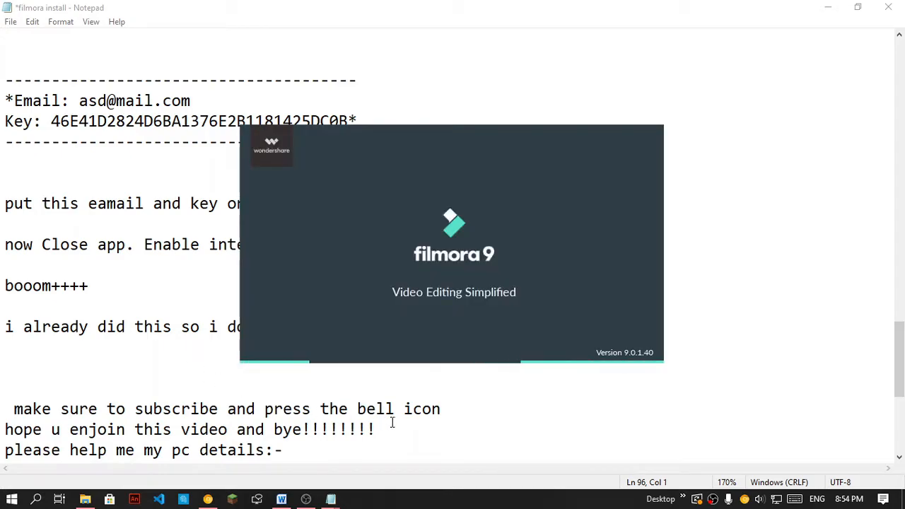
mouse_move(852, 206)
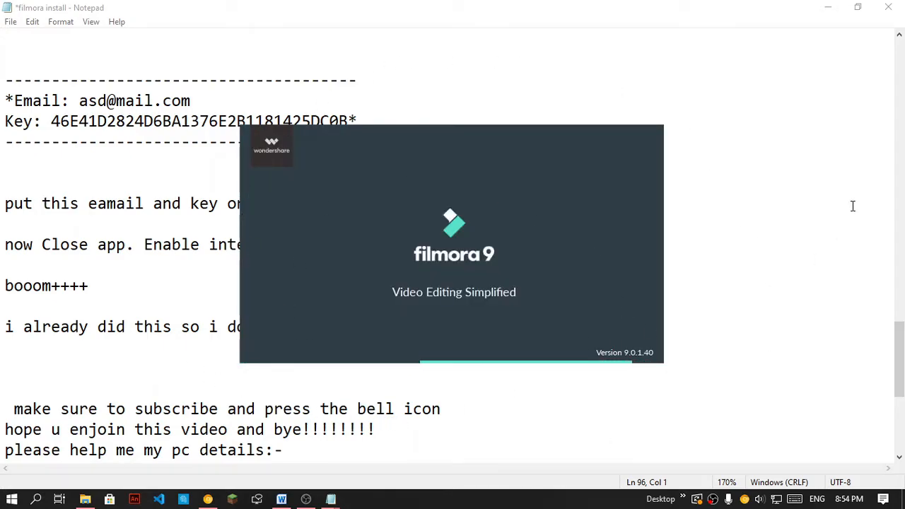
mouse_move(708, 369)
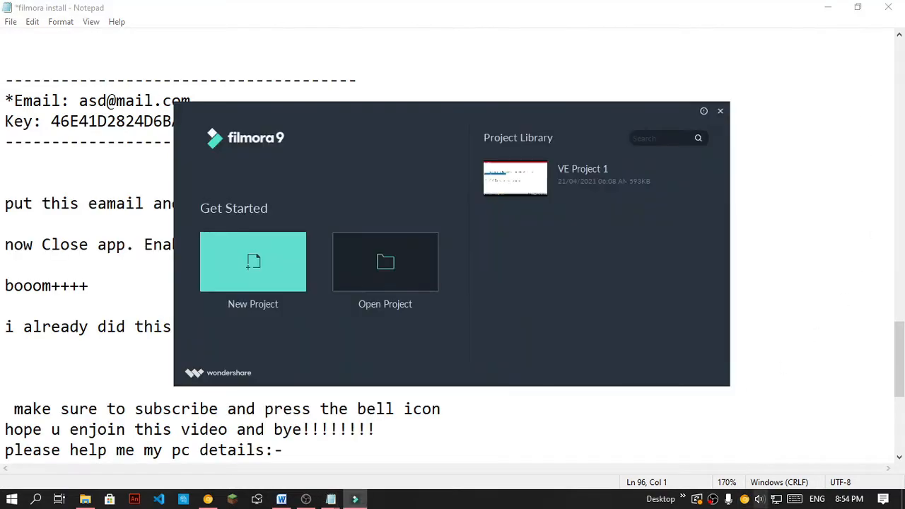
Start a new project, close the Message Center, and reposition the activation details window.
left_click(252, 262)
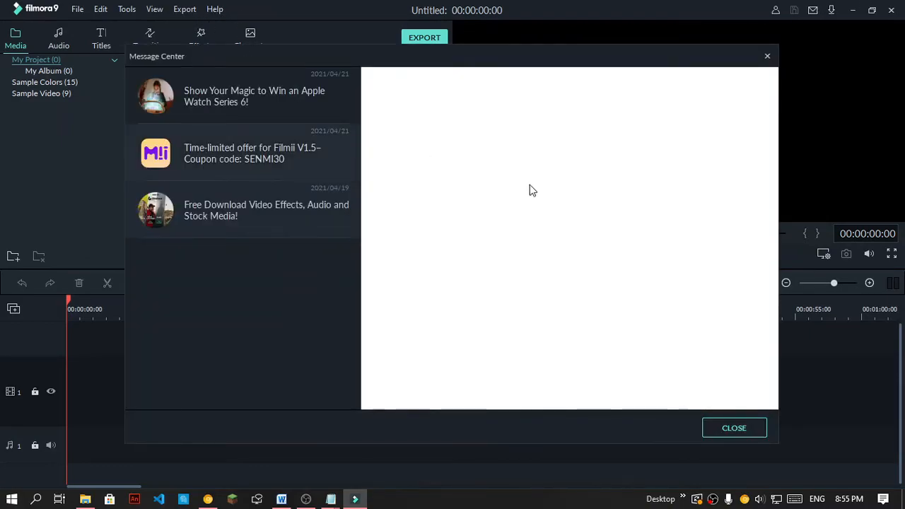
left_click(733, 428)
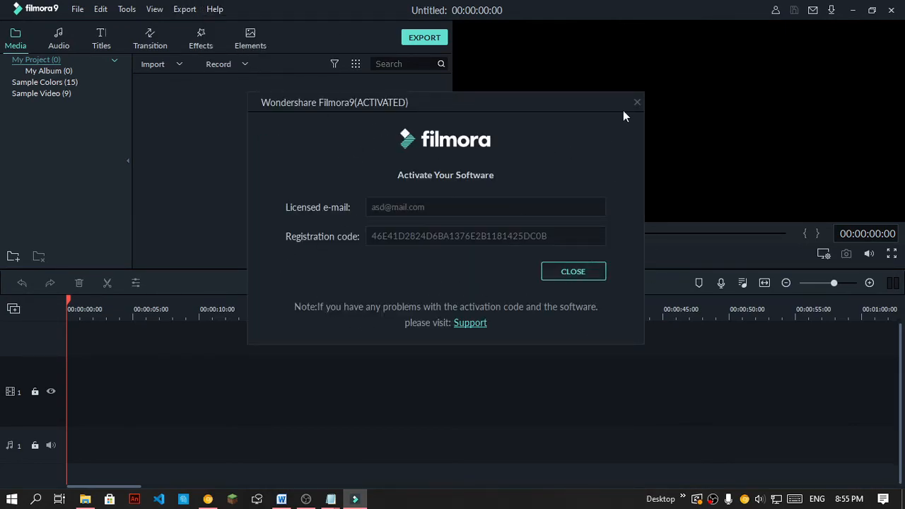
mouse_move(427, 104)
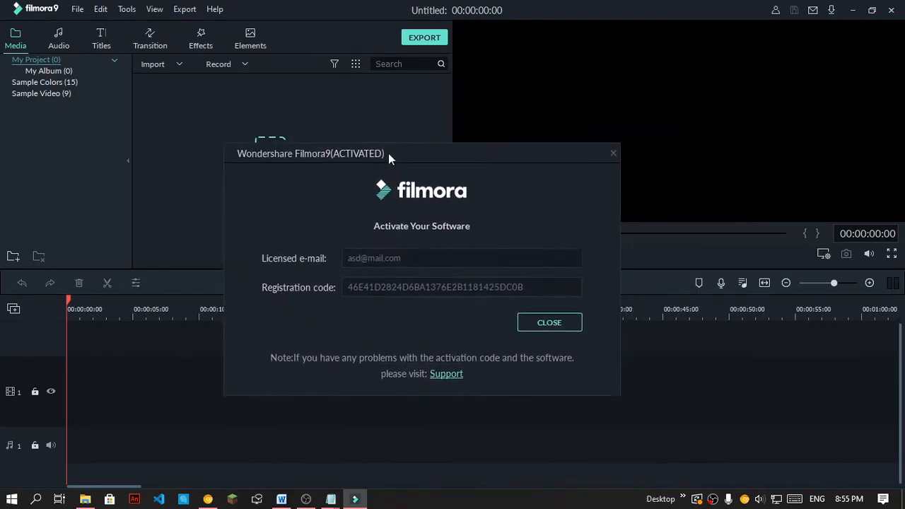
left_click_drag(311, 153, 387, 142)
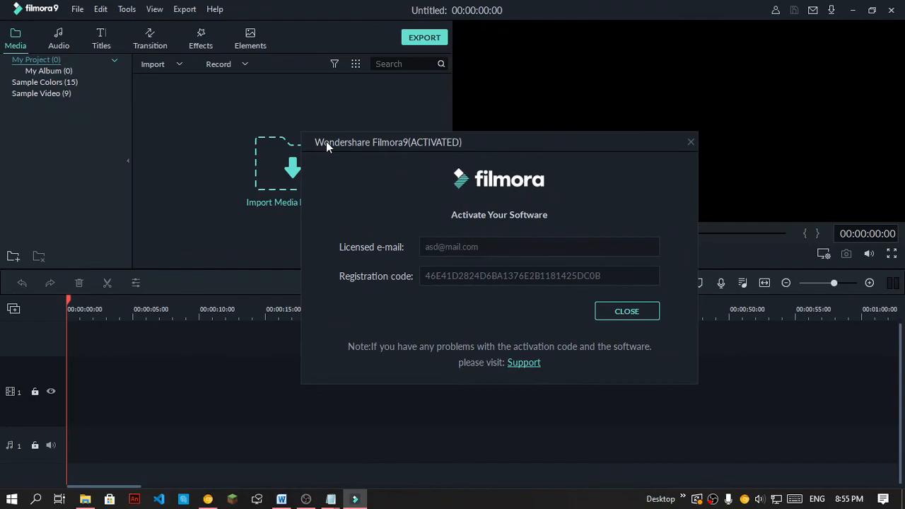